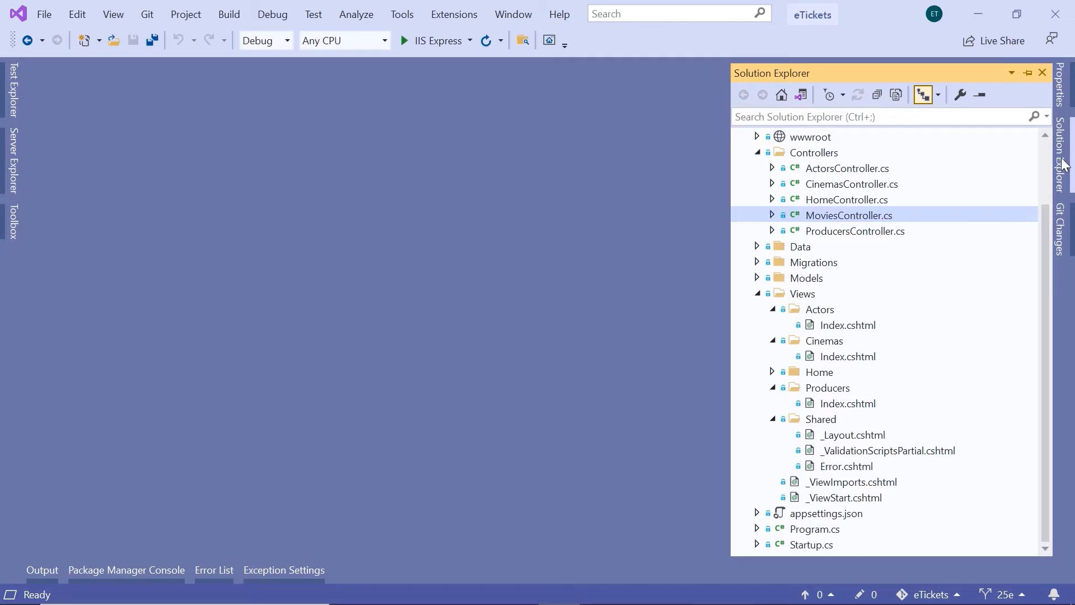
# - In MoviesController.cs, rename allProducers to allMovies, return View(allMovies), and save
pyautogui.doubleClick(848, 215)
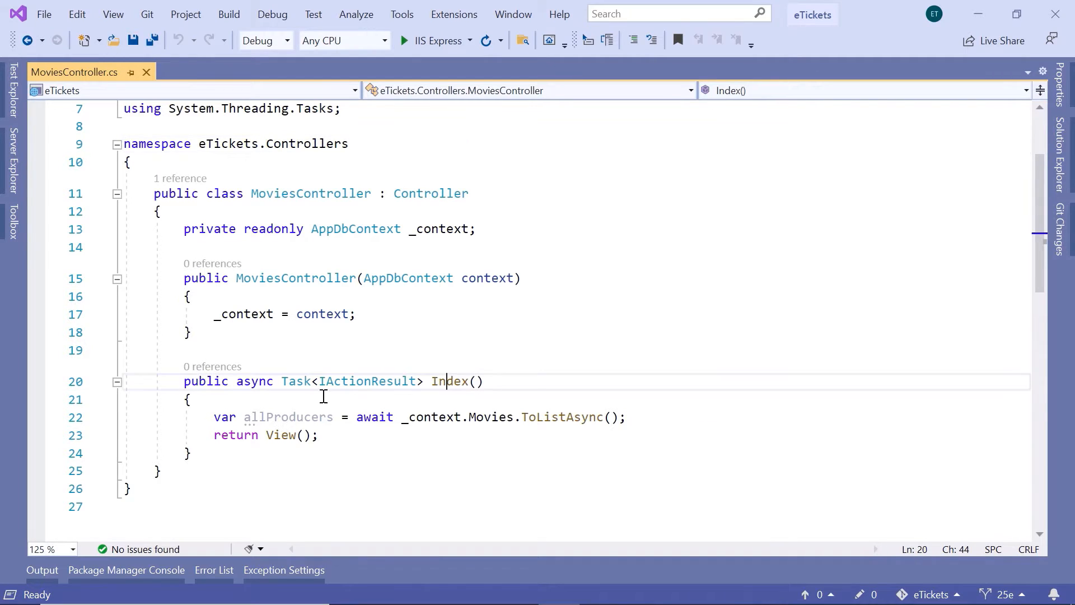
pyautogui.write('allMovie')
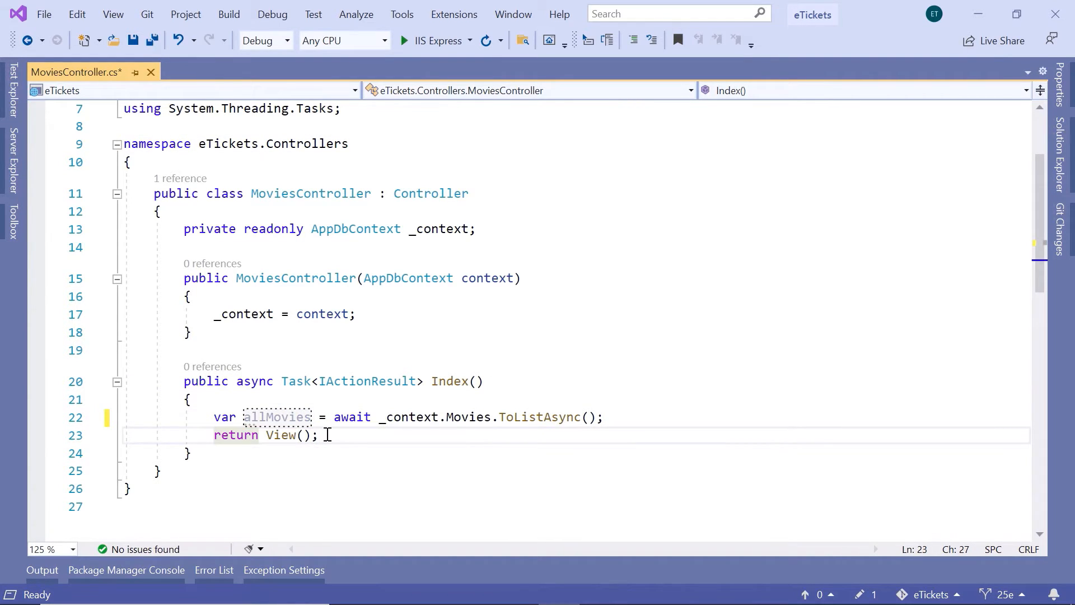
pyautogui.write('allMovies')
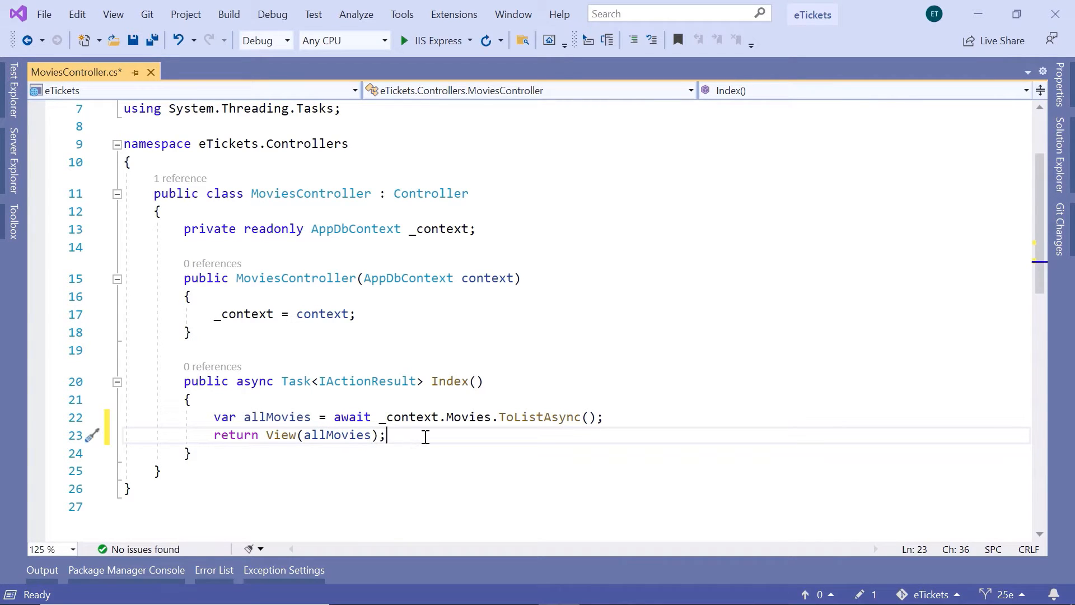
pyautogui.press('ctrl+s')
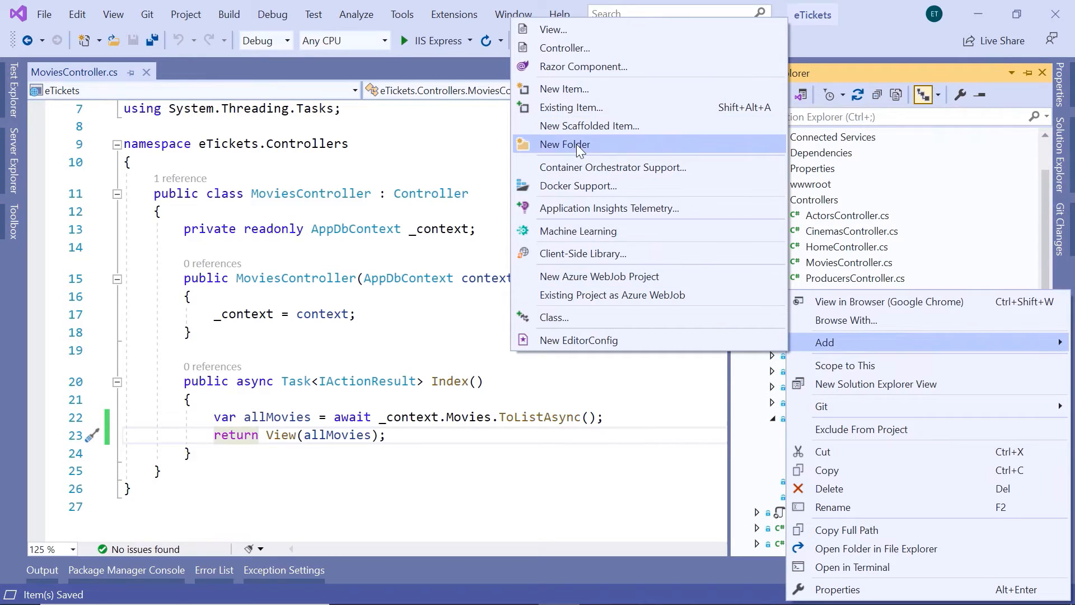
# - Create a new folder named Movies under Views
pyautogui.click(564, 144)
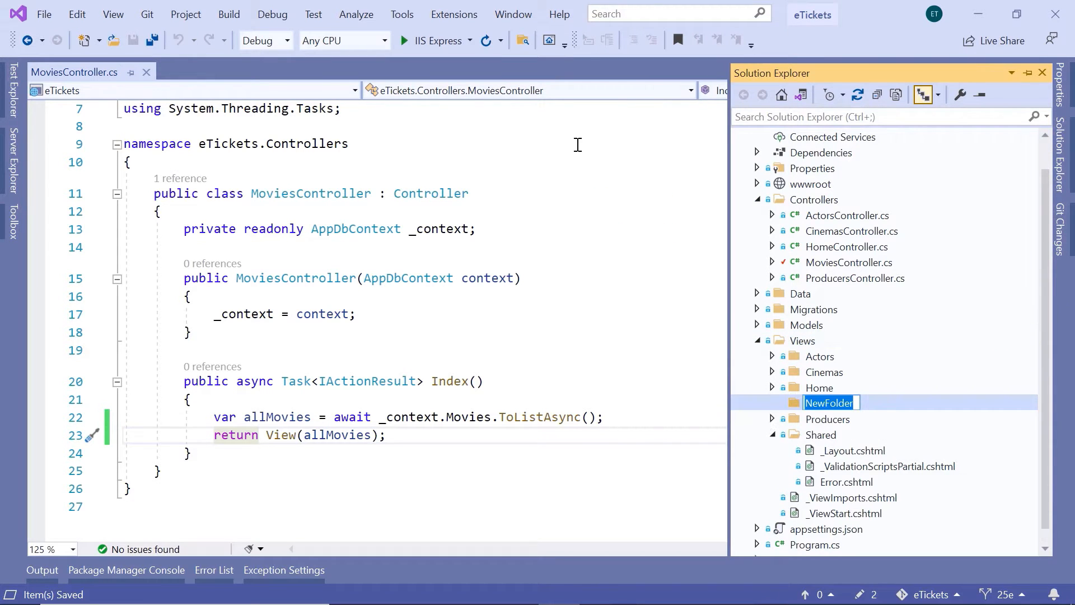
pyautogui.write('Movies')
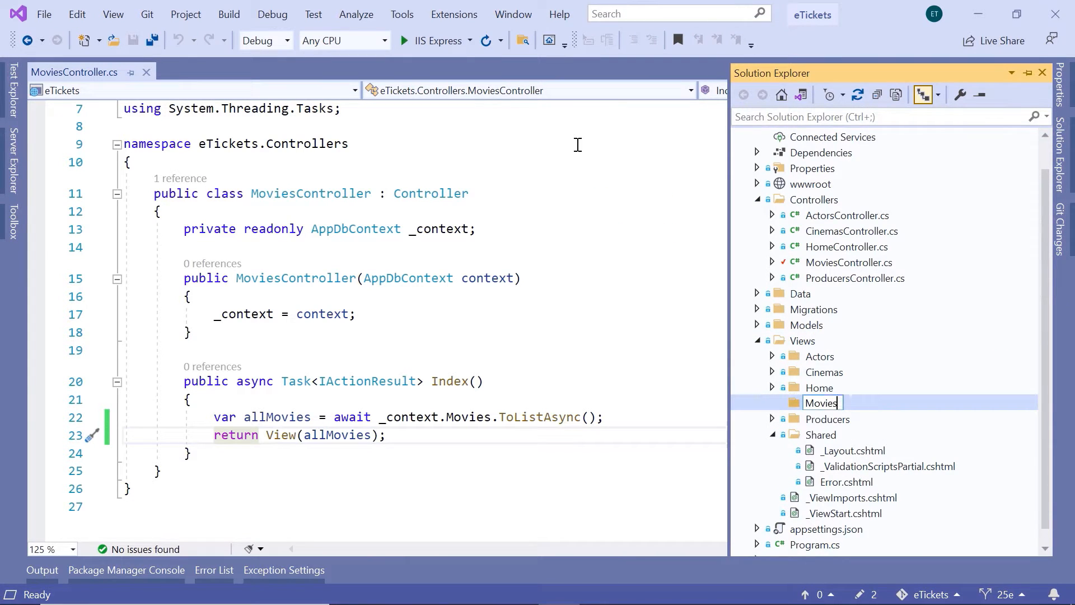
pyautogui.press('Return')
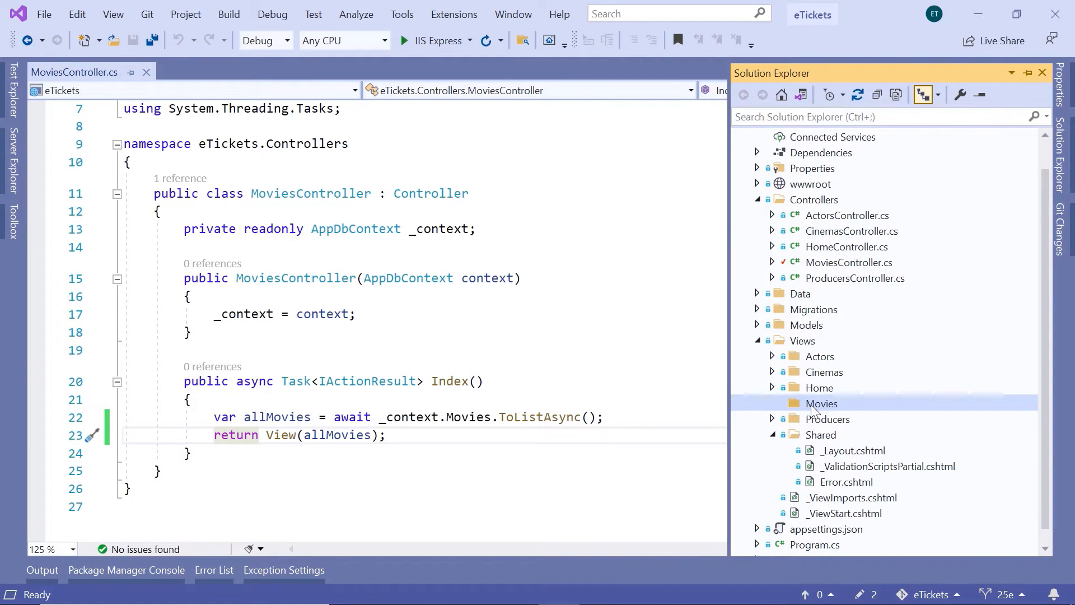
pyautogui.moveTo(885, 410)
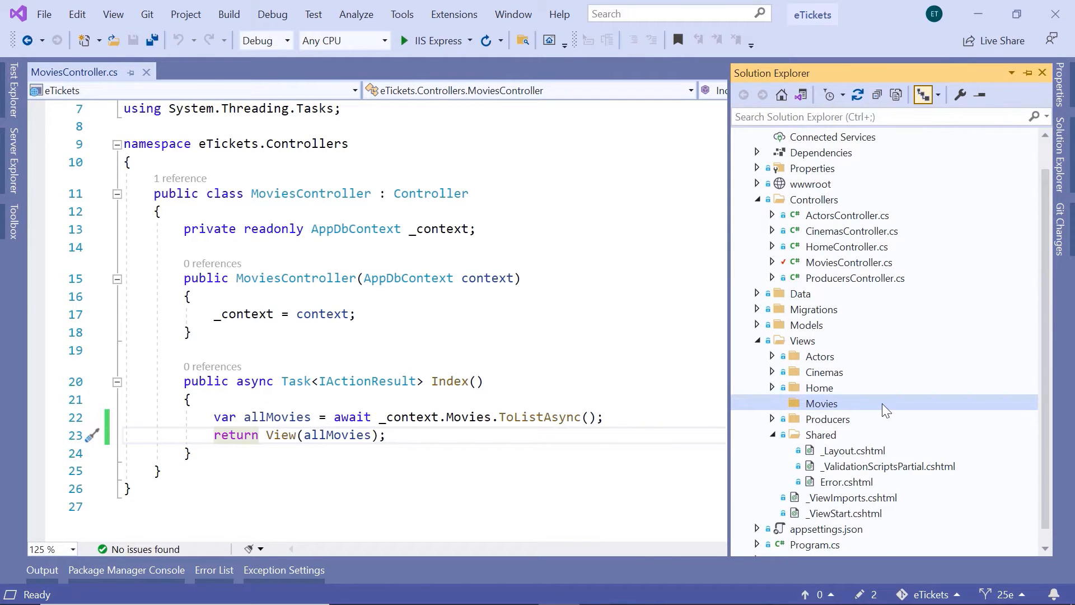
# - Add a Razor View - Empty named Index.cshtml to the Movies views folder
pyautogui.rightClick(821, 403)
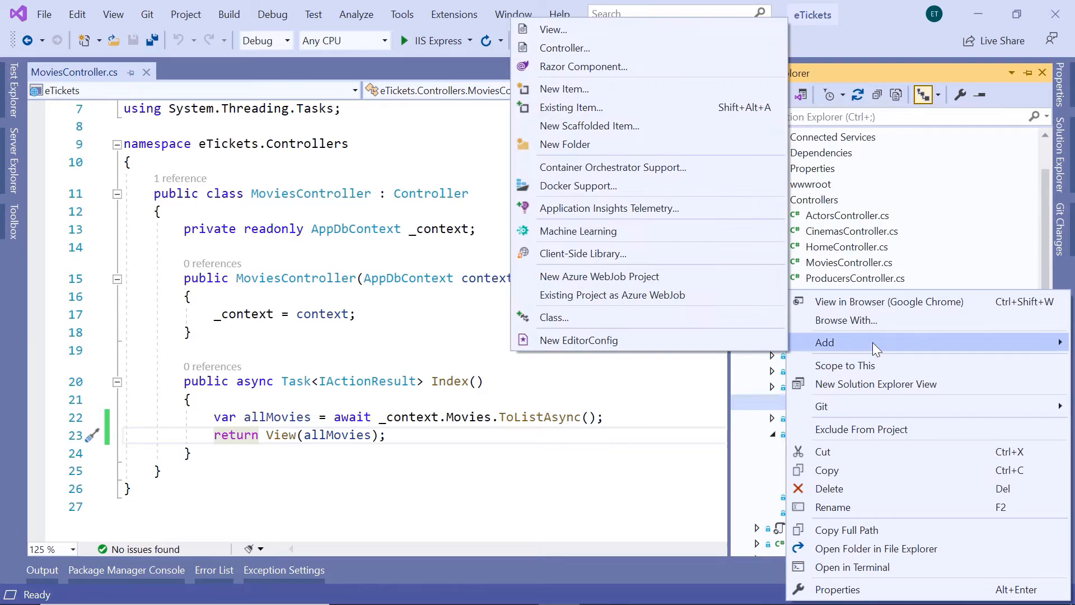
pyautogui.moveTo(553, 29)
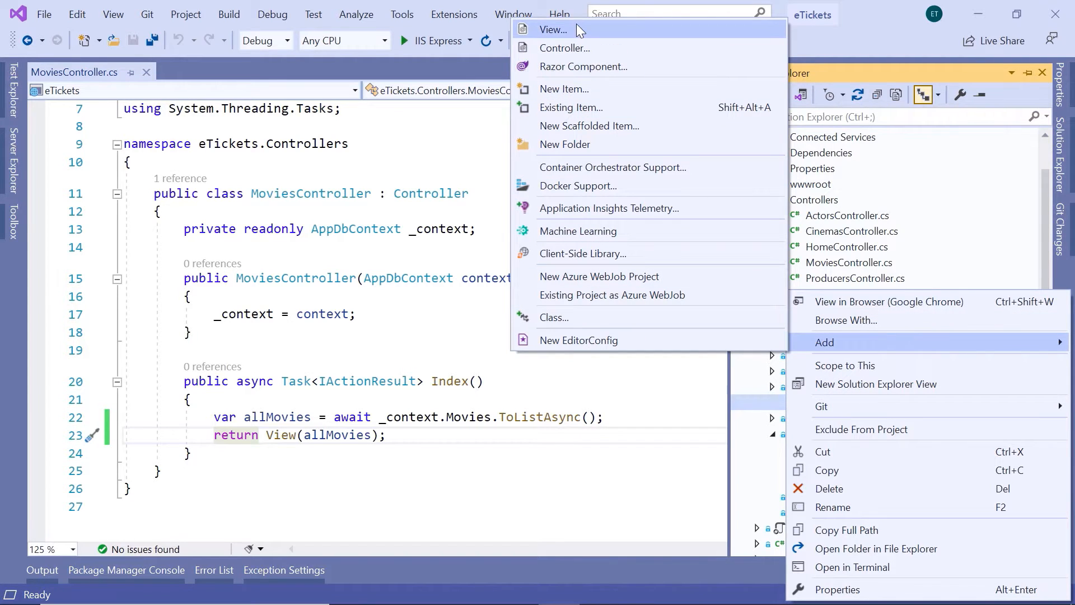
pyautogui.click(552, 29)
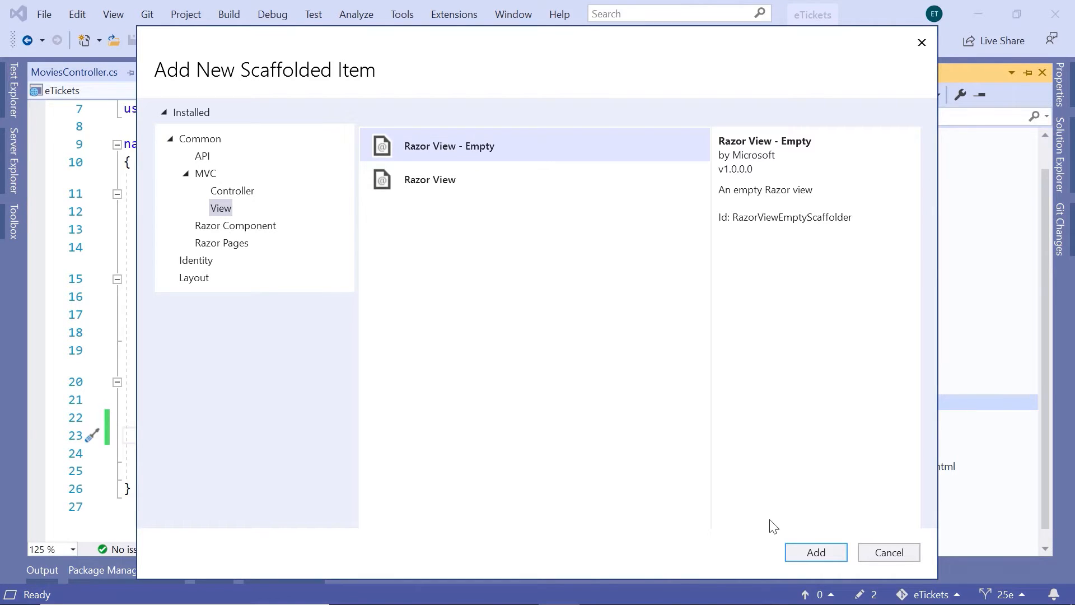
pyautogui.click(814, 553)
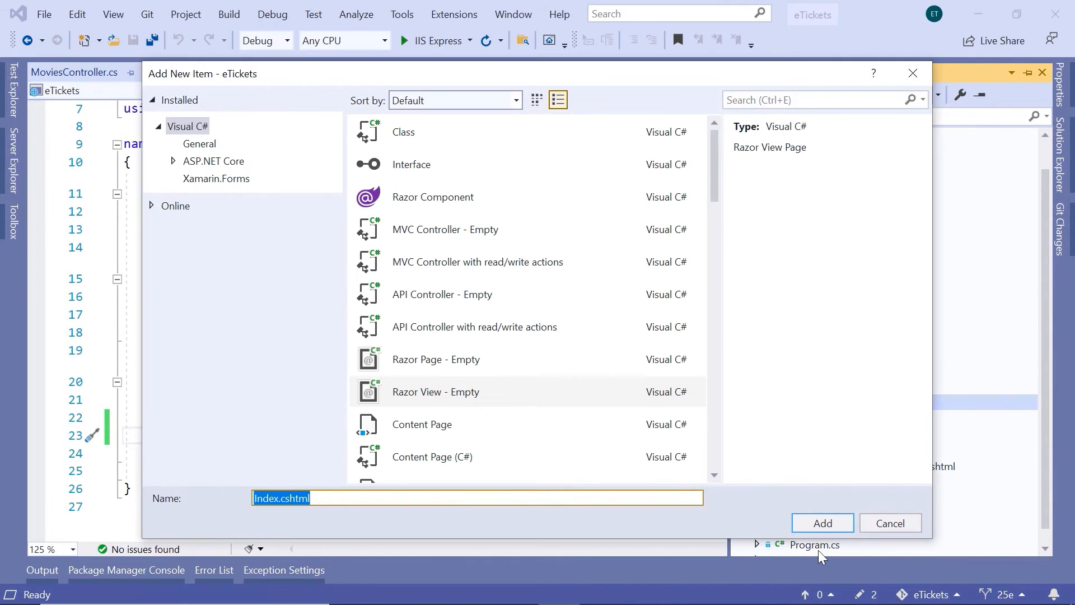
pyautogui.moveTo(378, 494)
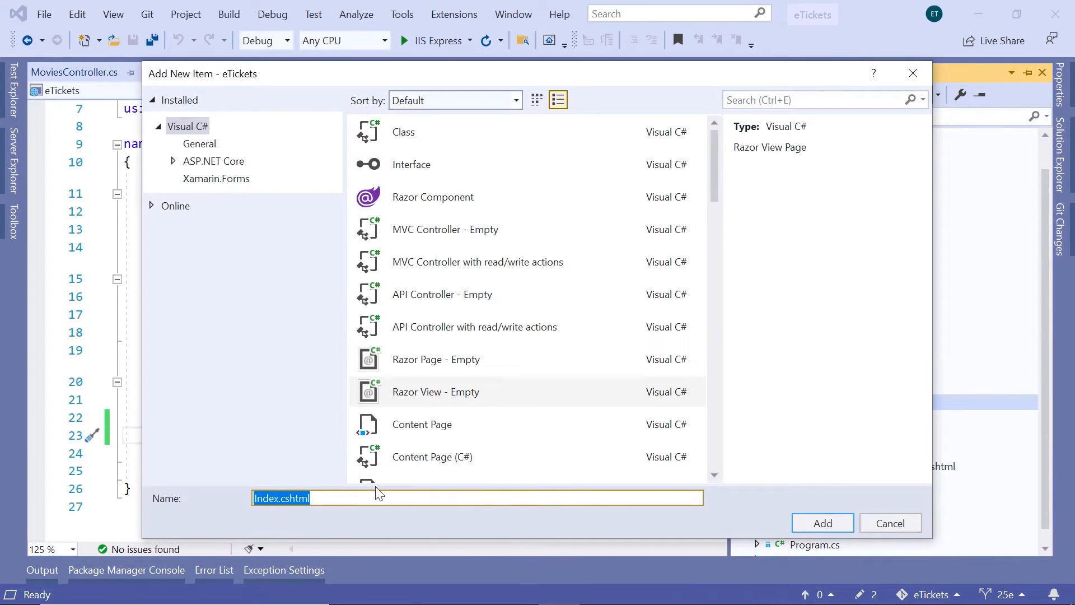
pyautogui.moveTo(823, 523)
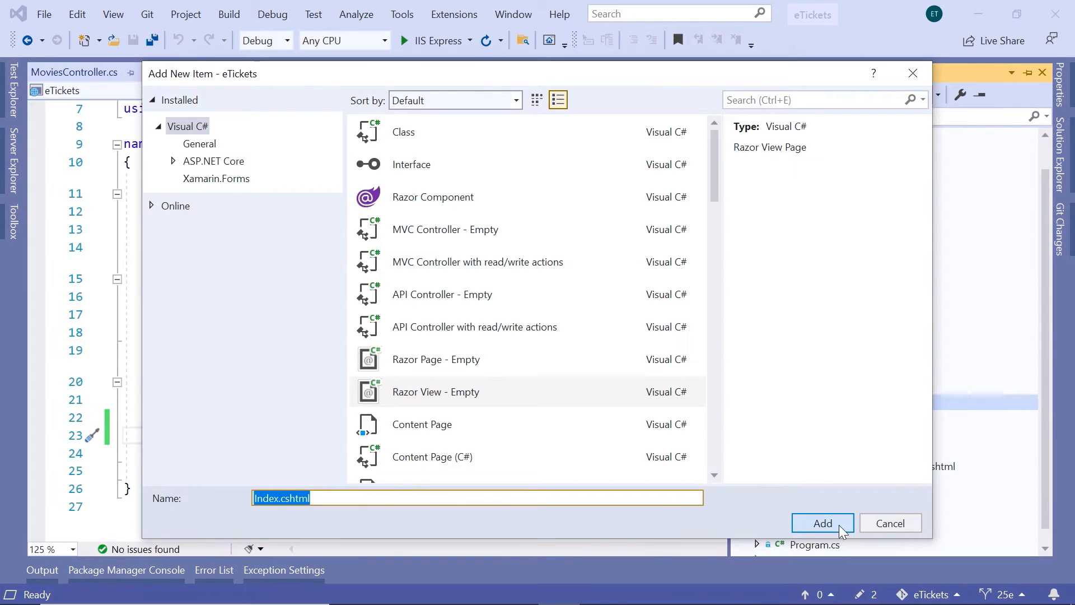
pyautogui.click(822, 523)
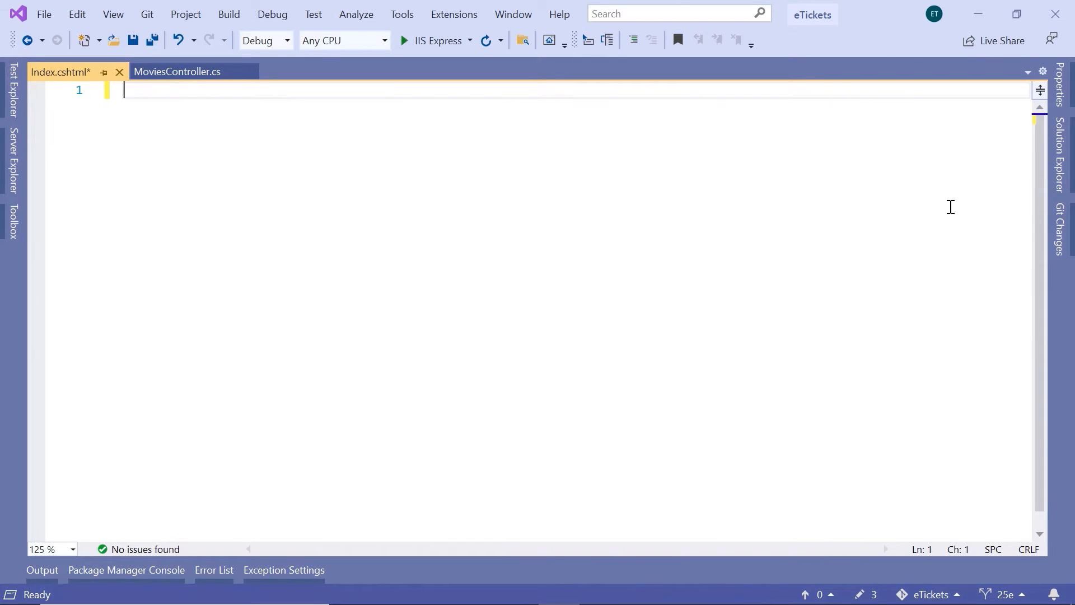
pyautogui.click(1061, 167)
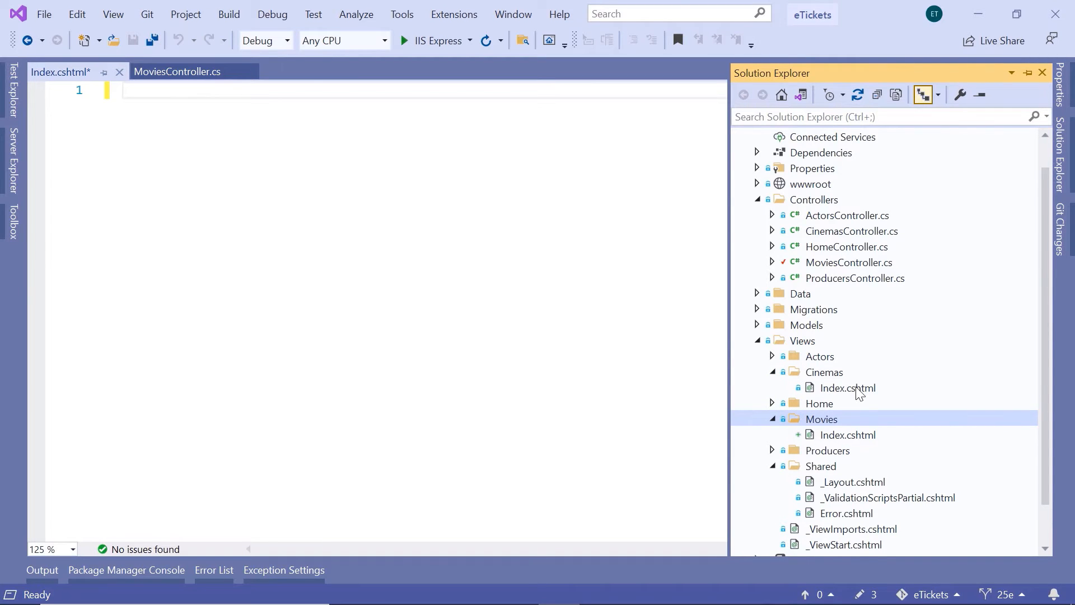
pyautogui.doubleClick(848, 435)
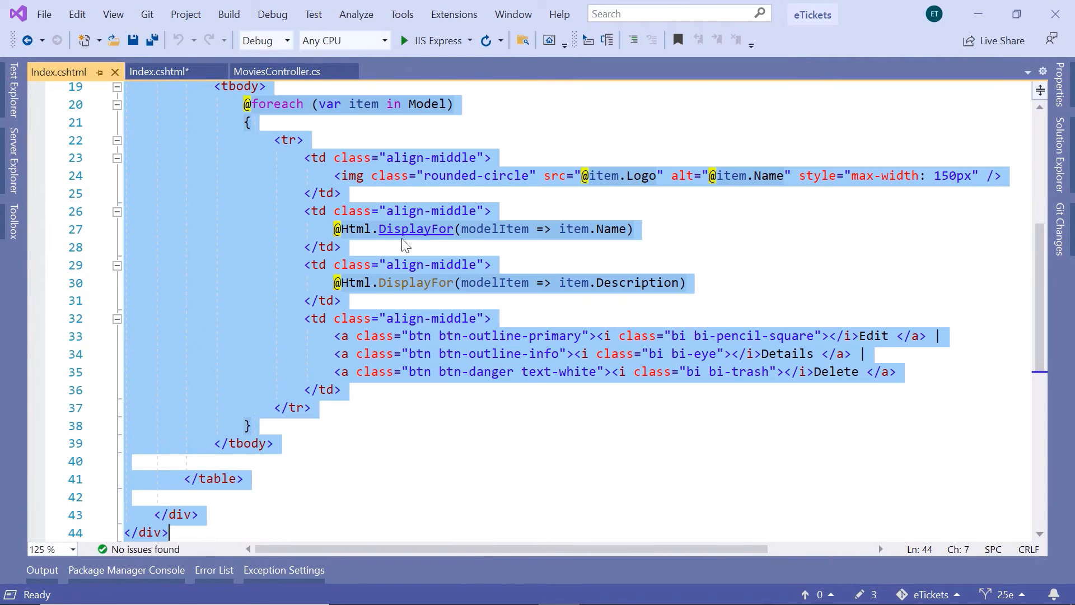
pyautogui.moveTo(171, 113)
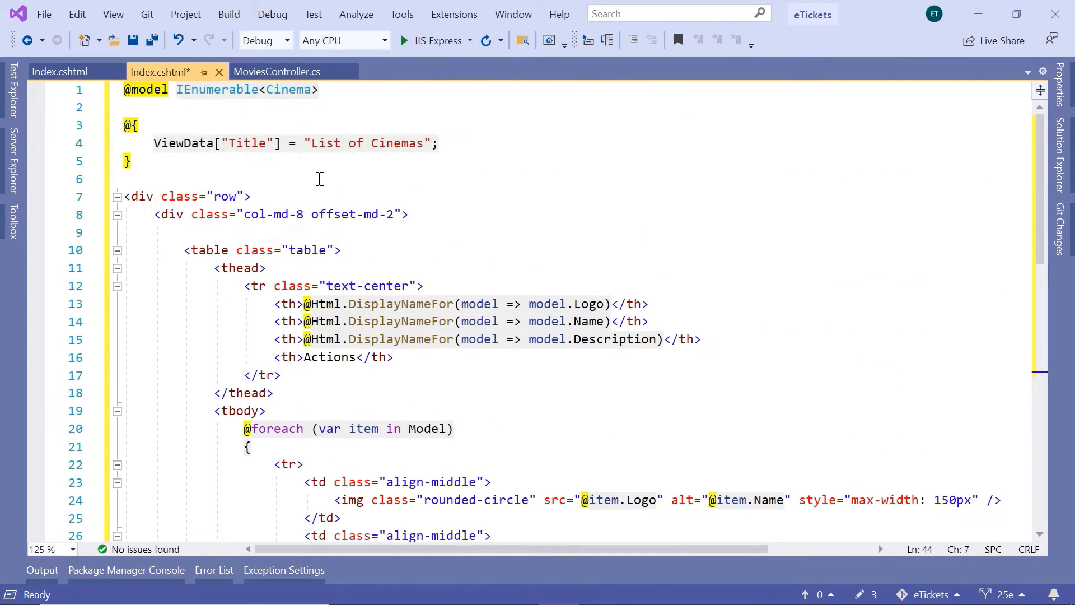
pyautogui.doubleClick(288, 90)
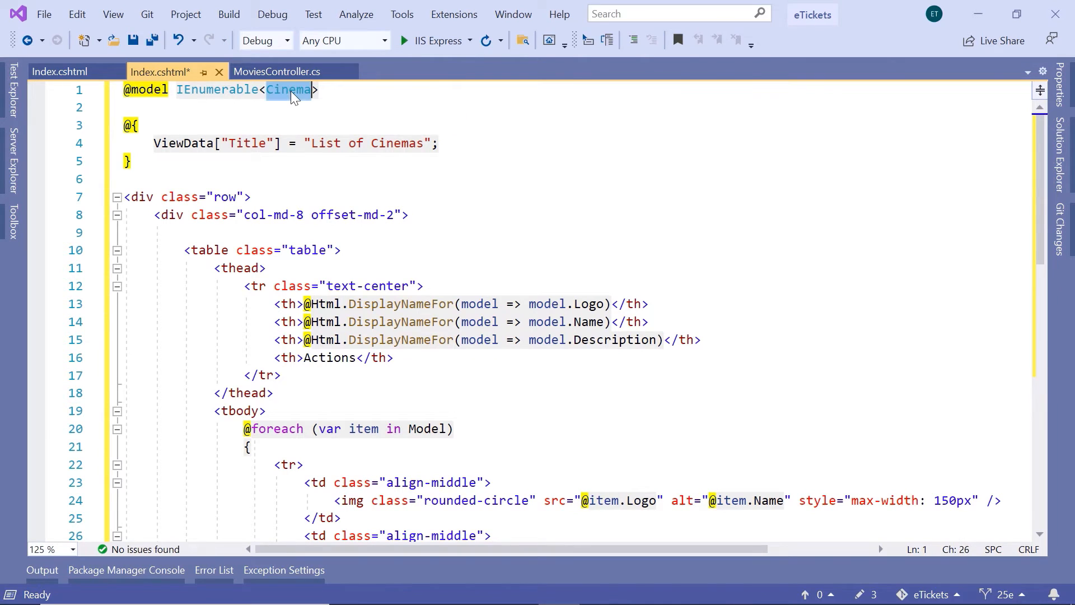
pyautogui.write('Movi')
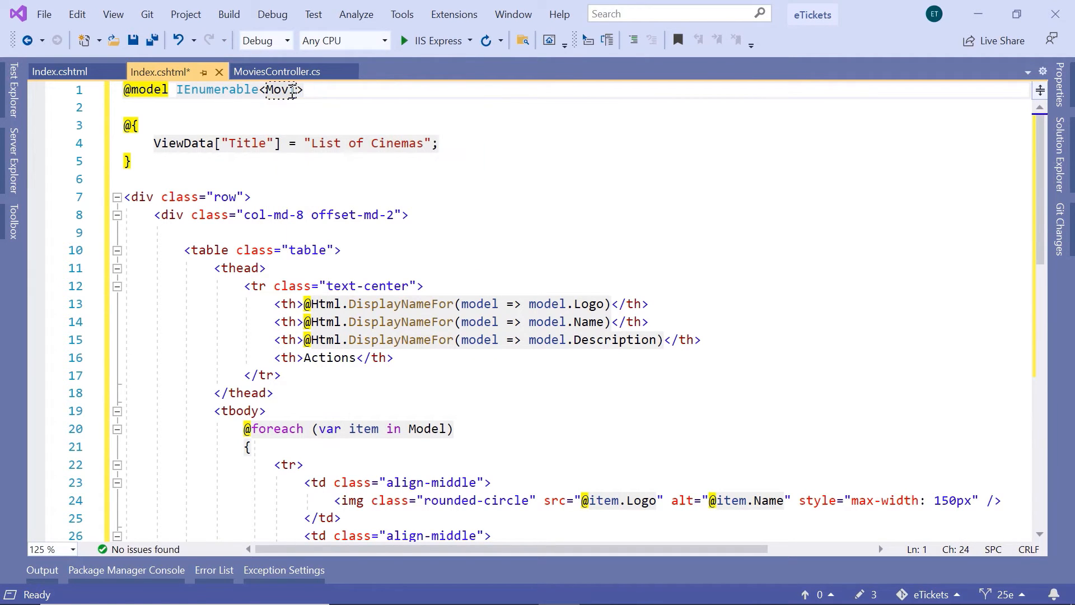
pyautogui.press('ctrl+s')
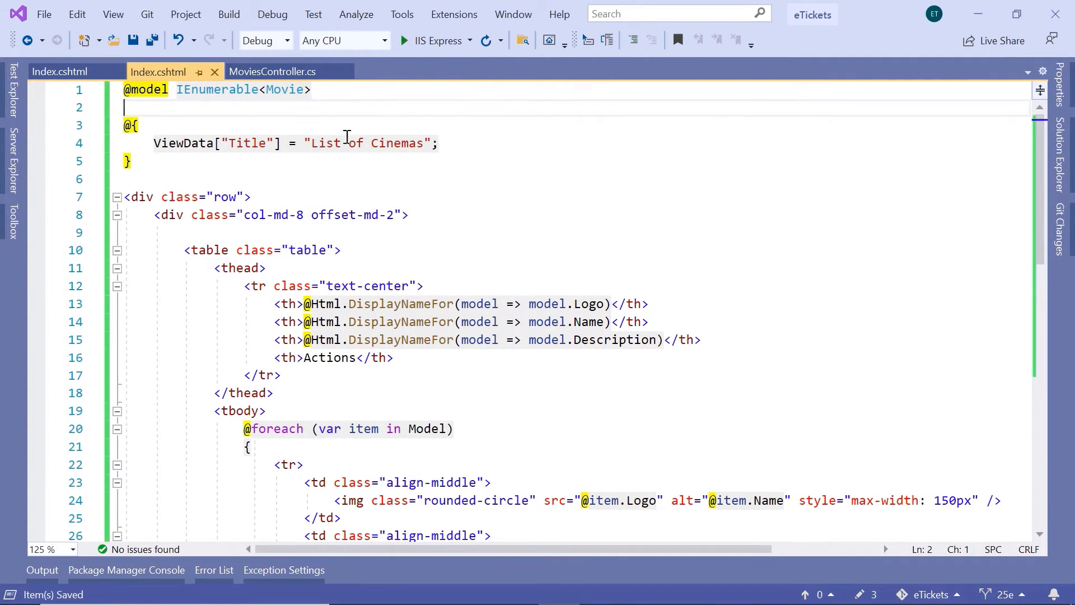
pyautogui.write('Mov')
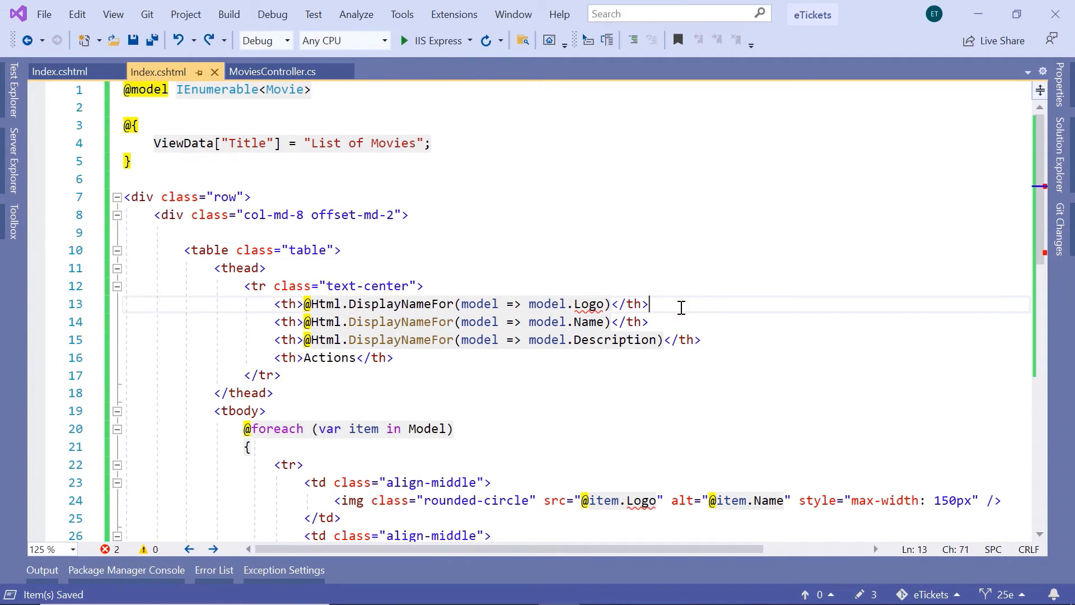
# - Replace Logo with ImageURL in header and cell, and delete the Actions column with its links
pyautogui.click(588, 304)
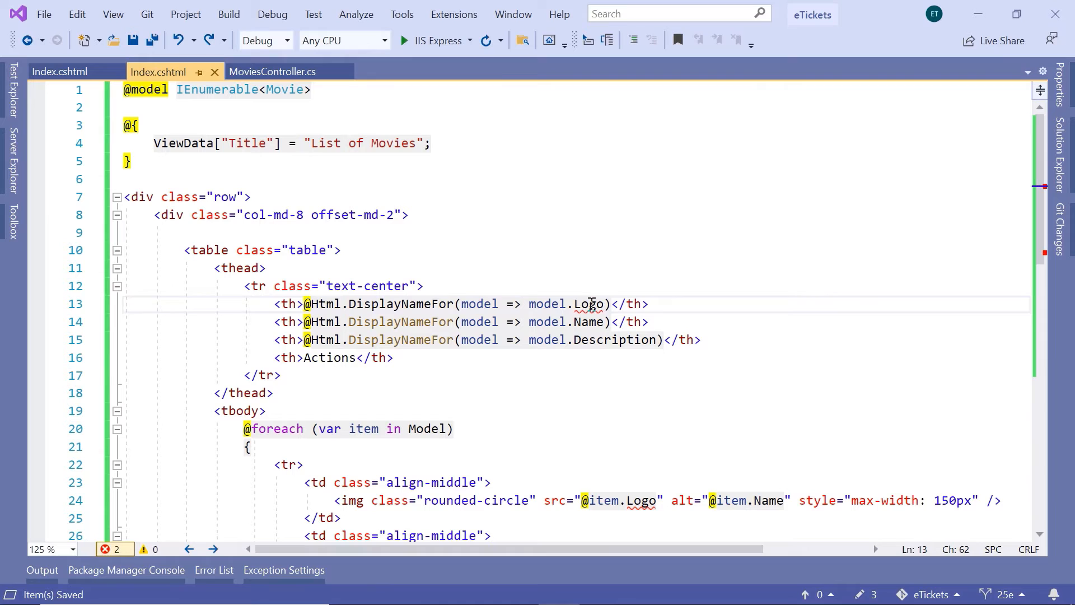
pyautogui.press('Backspace')
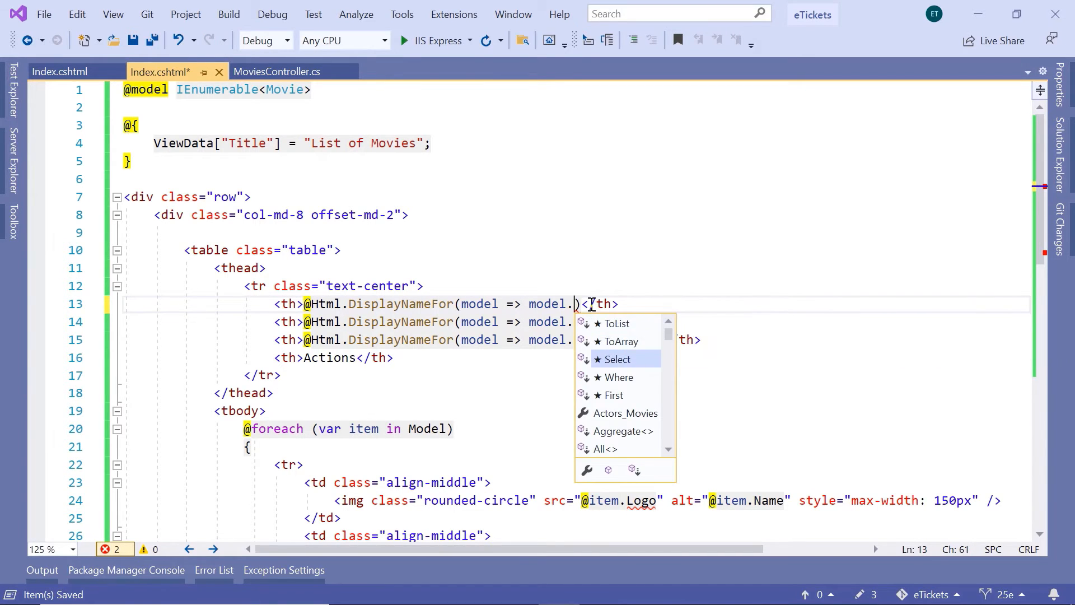
pyautogui.scroll(-3)
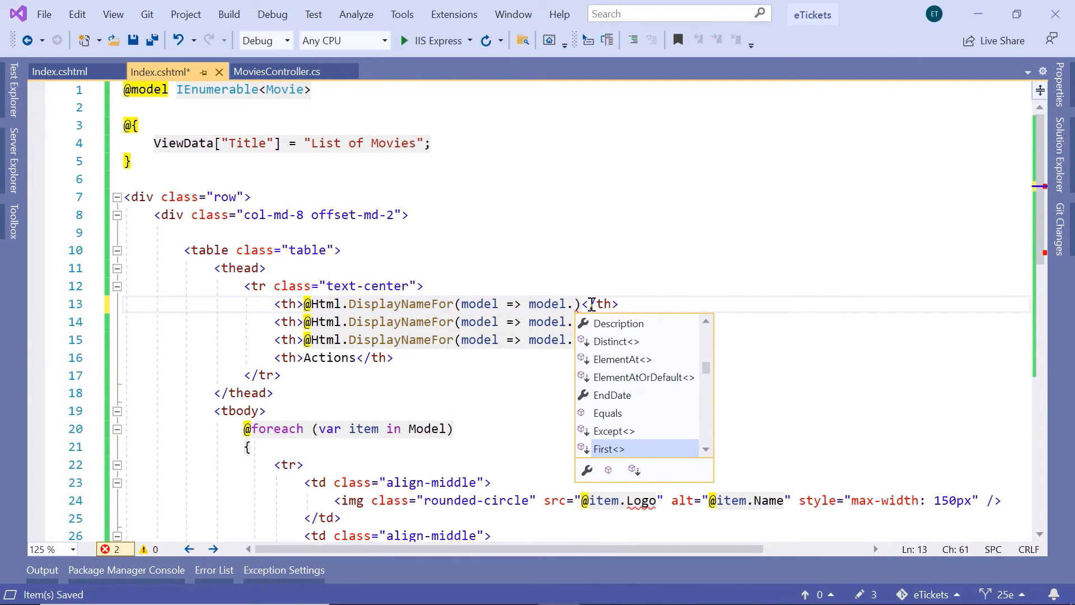
pyautogui.scroll(-3)
pyautogui.write('ImageURL')
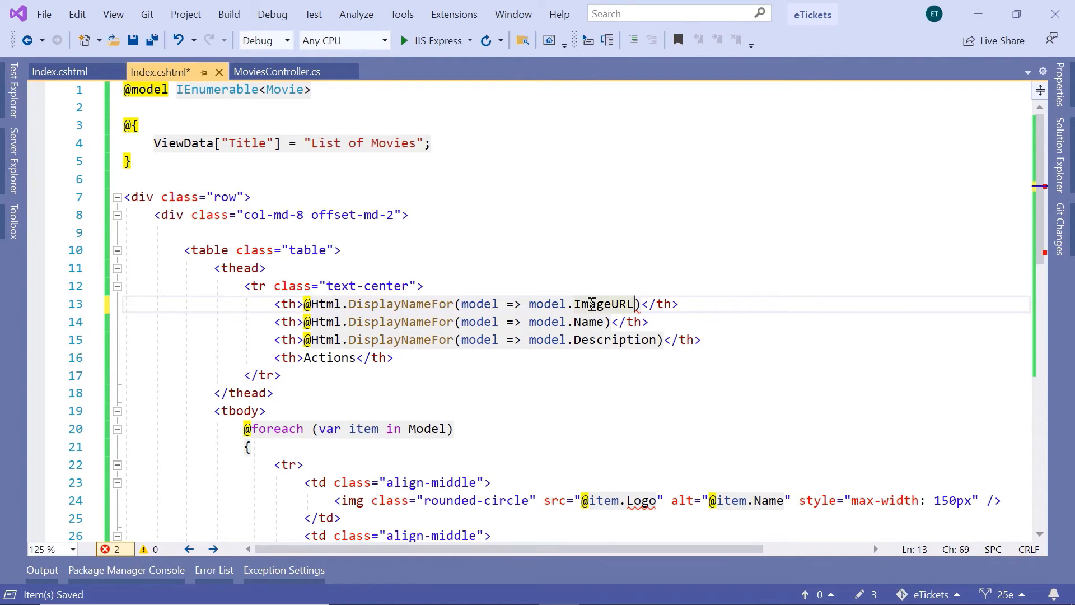
pyautogui.scroll(-3)
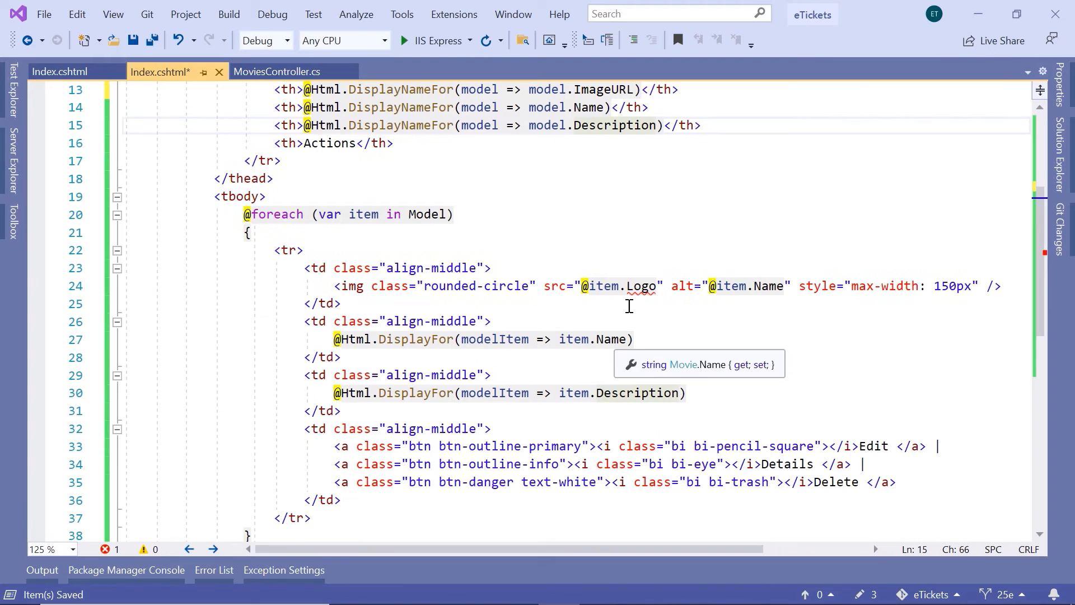
pyautogui.write('ImageUR')
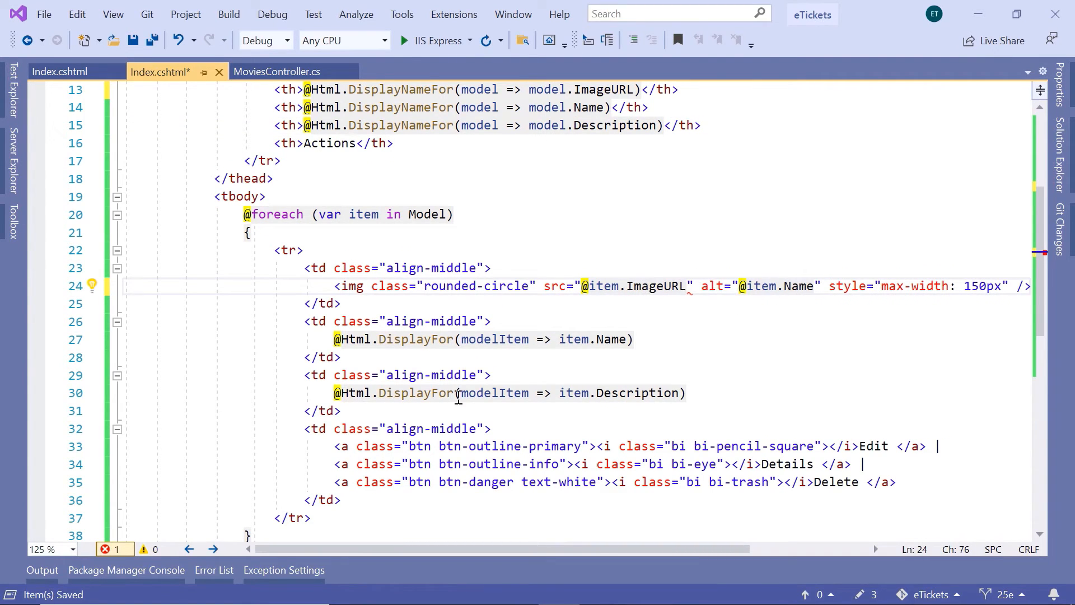
pyautogui.click(397, 142)
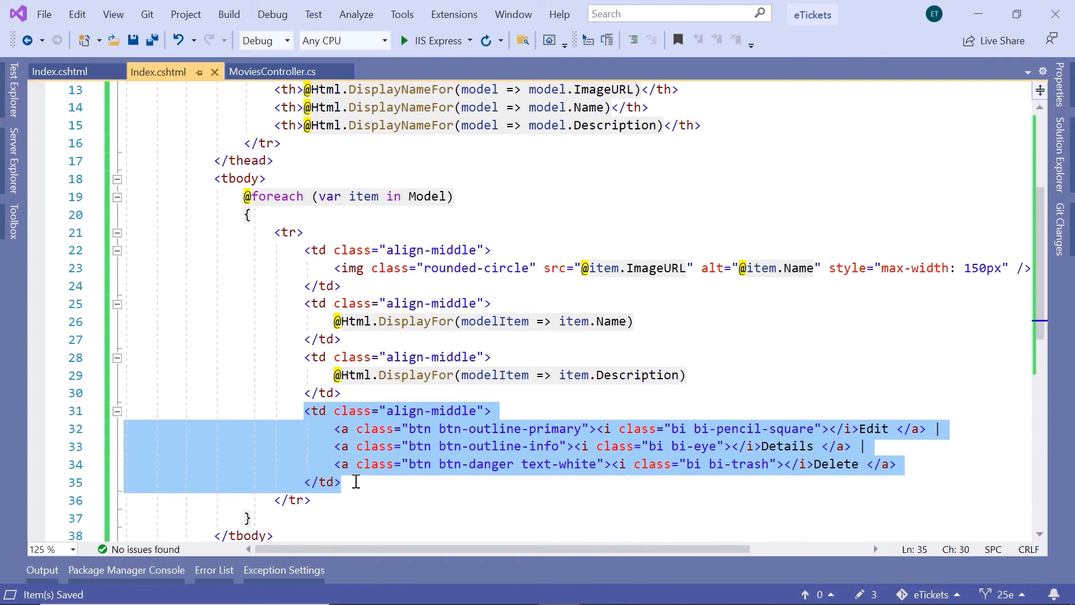
pyautogui.press('Delete')
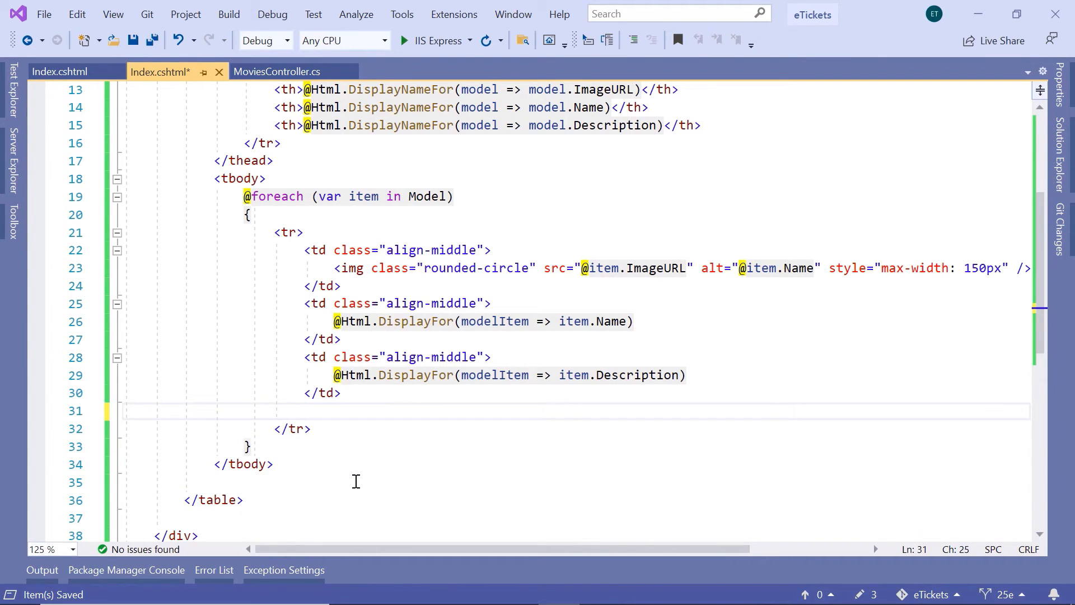
pyautogui.scroll(3)
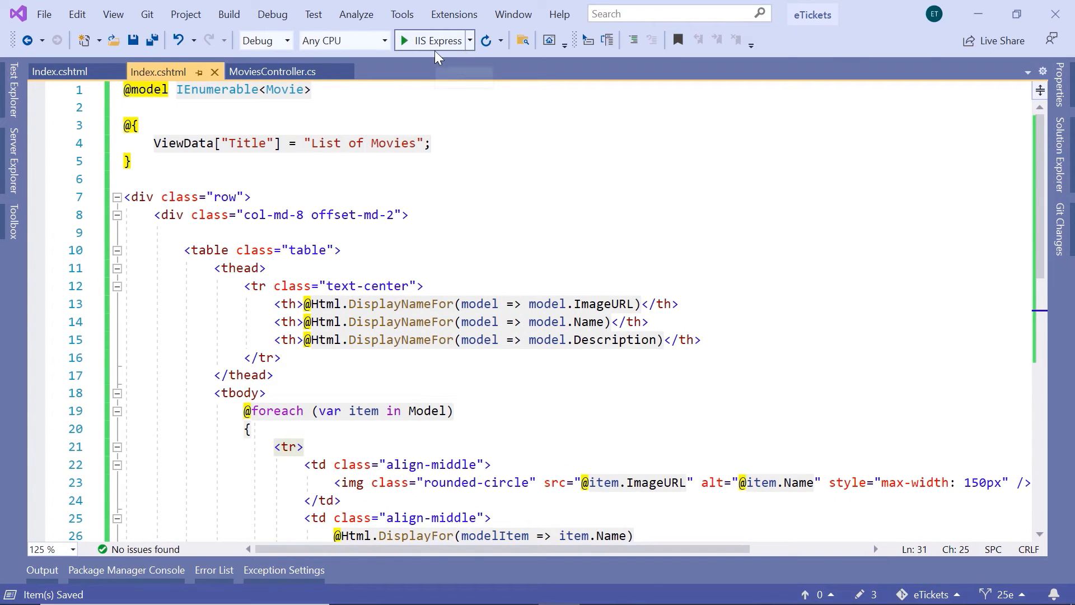
pyautogui.moveTo(433, 41)
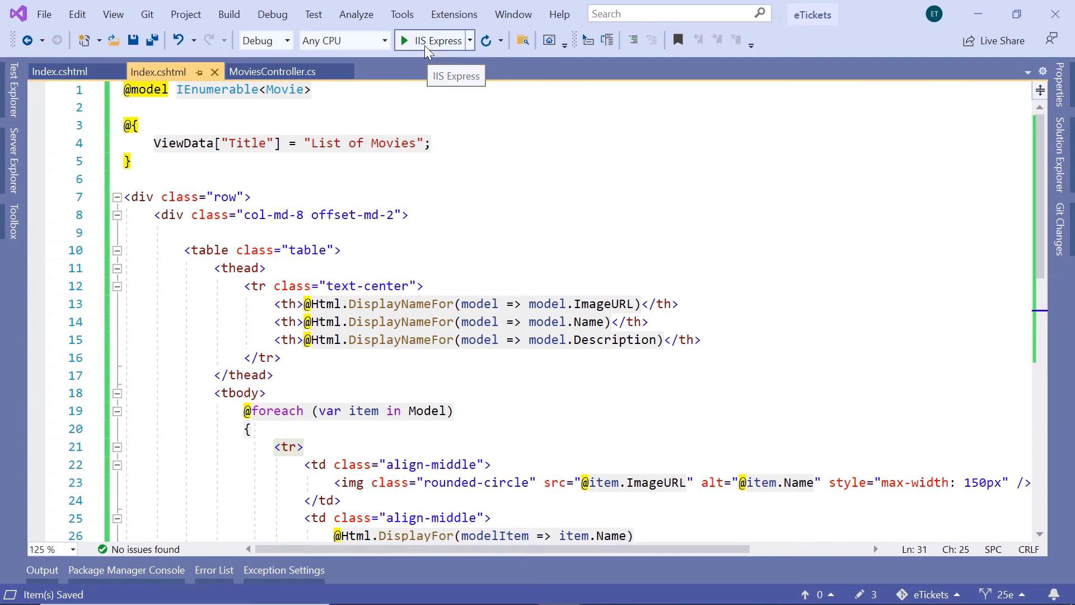
# - Run the site with IIS Express to preview the Movies page
pyautogui.click(433, 41)
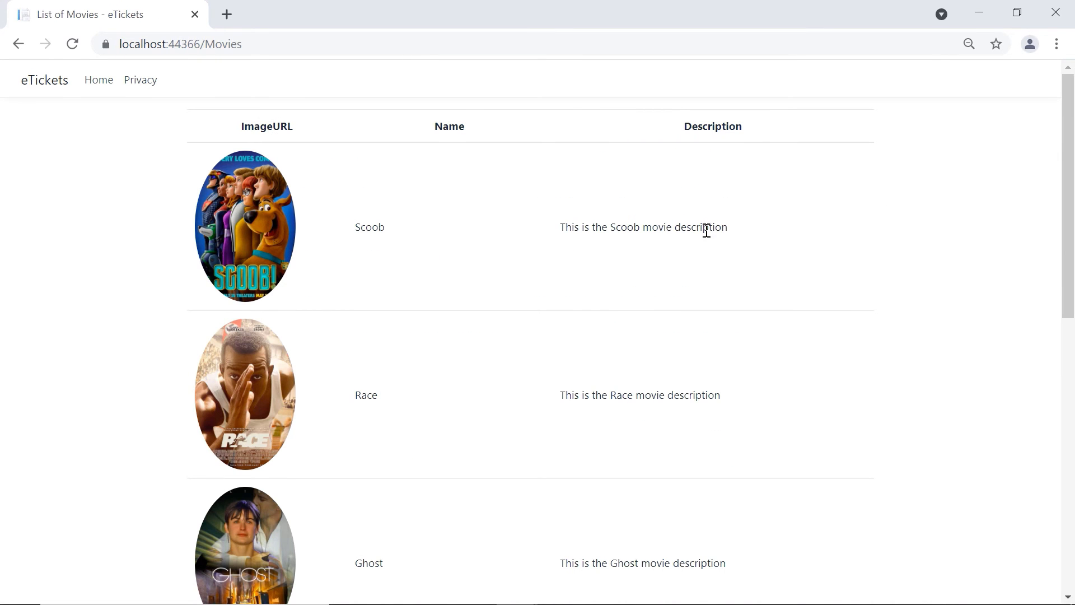
pyautogui.scroll(-3)
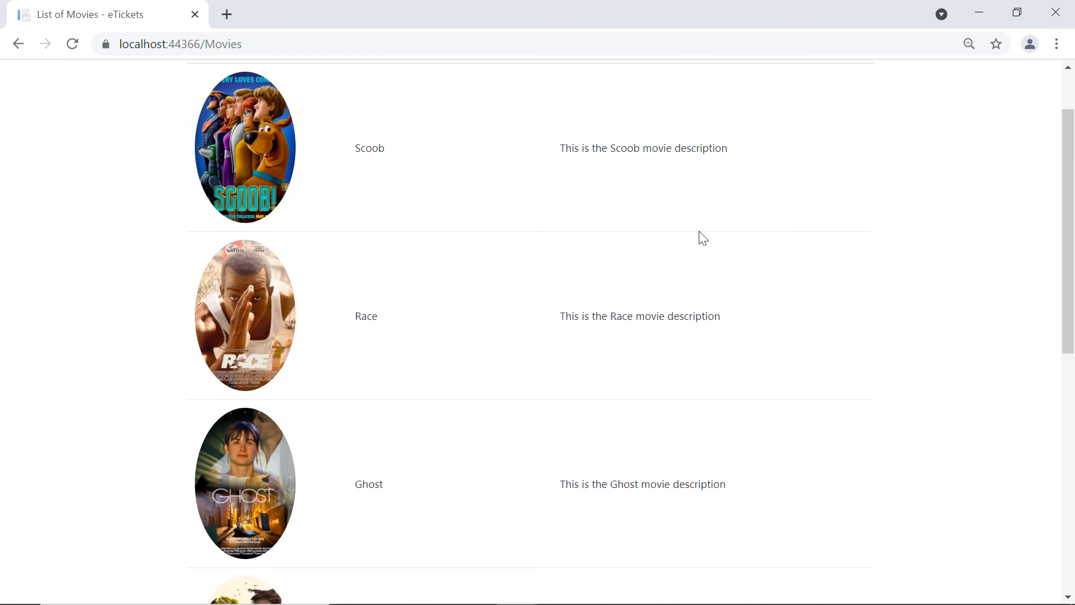
pyautogui.scroll(3)
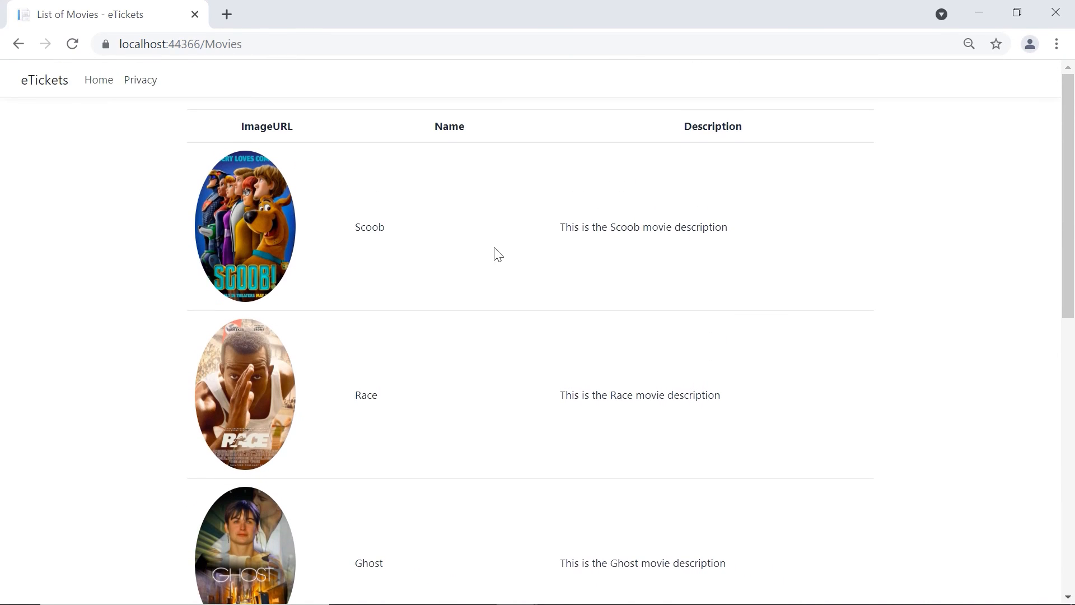
pyautogui.moveTo(499, 180)
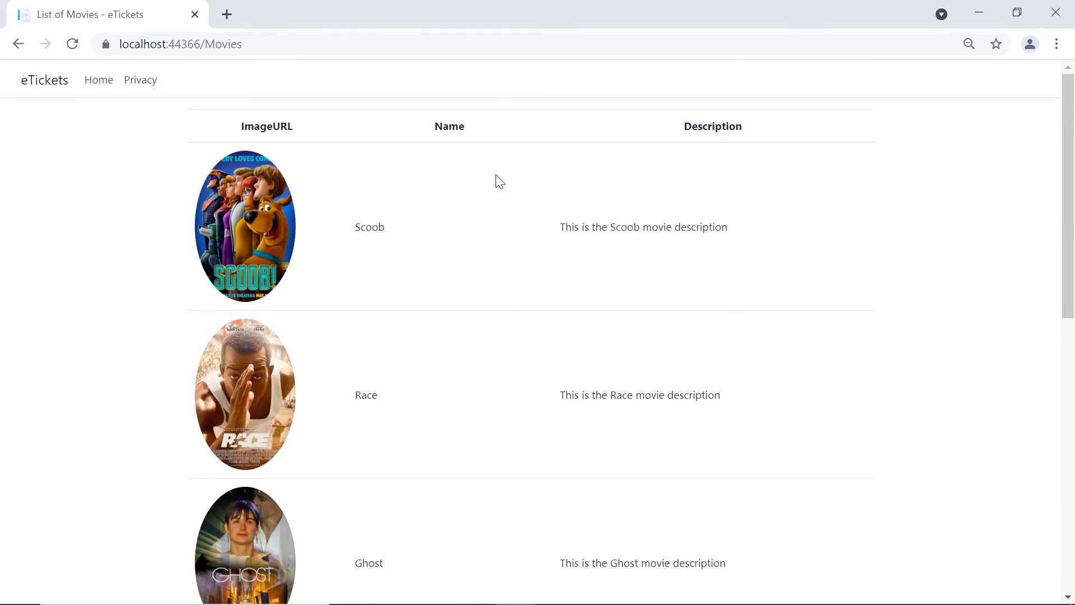
pyautogui.moveTo(365, 319)
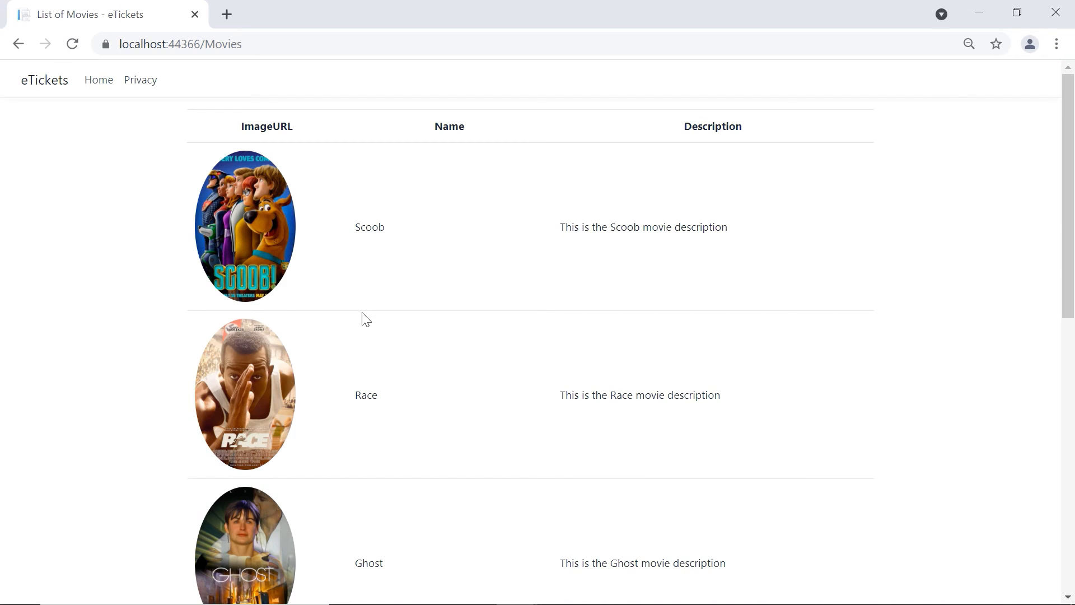
pyautogui.moveTo(161, 367)
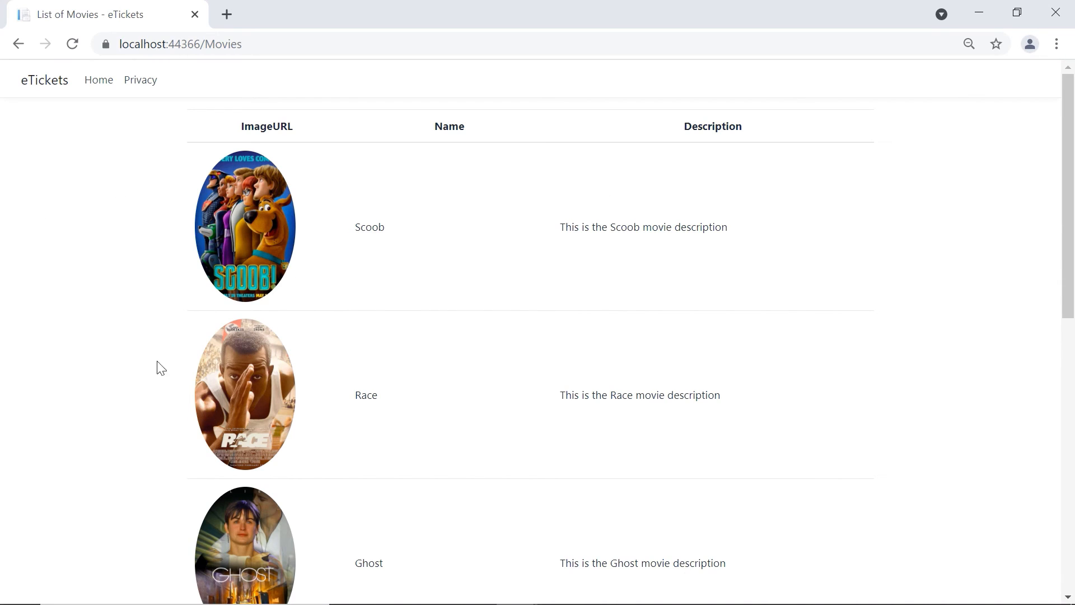
pyautogui.moveTo(351, 268)
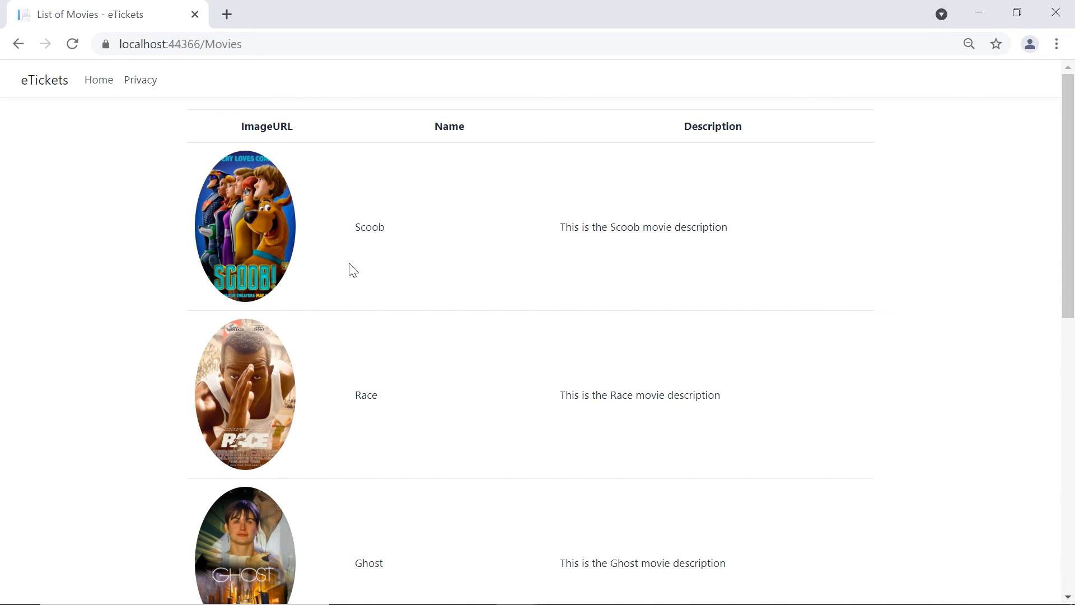
pyautogui.moveTo(115, 248)
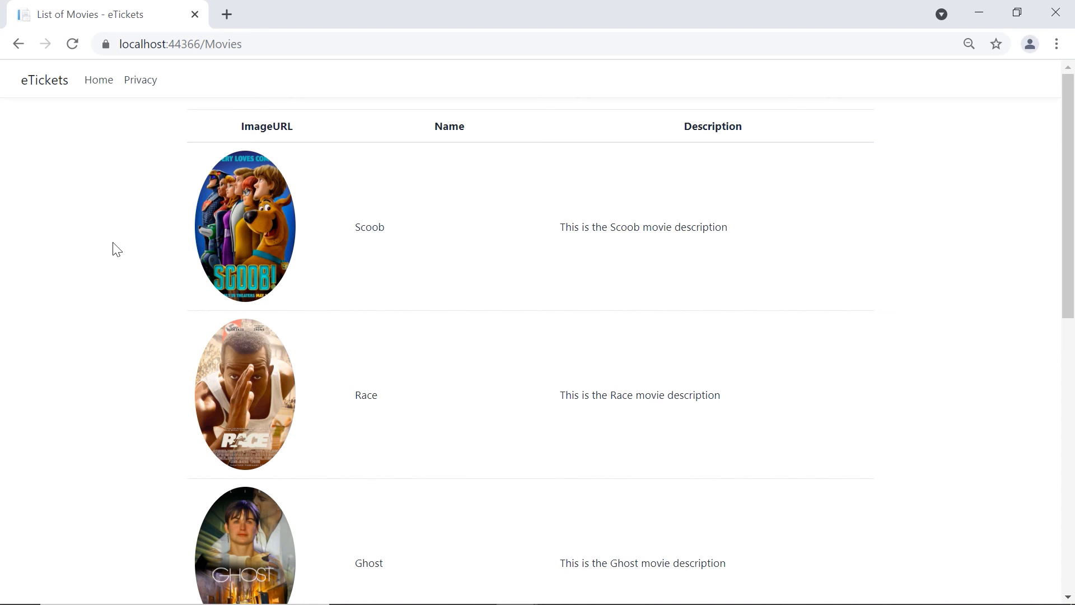